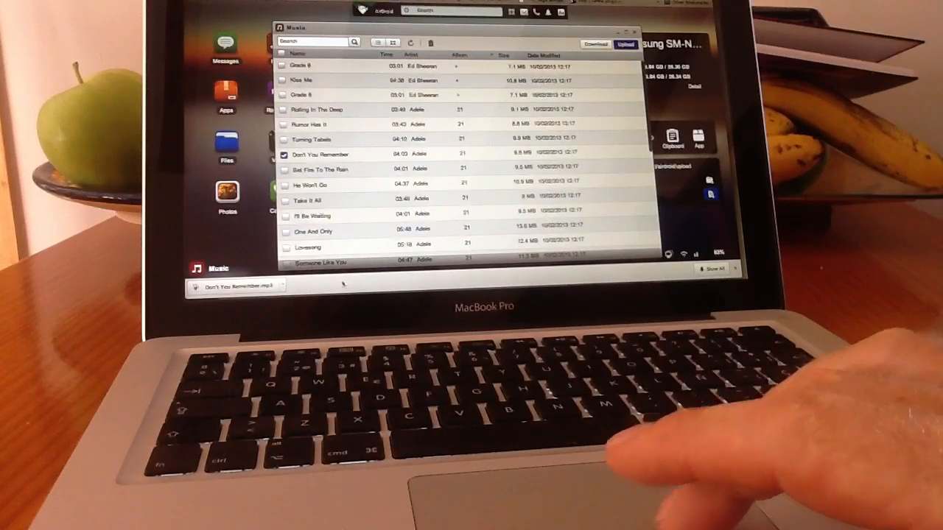
mouse_move(405, 280)
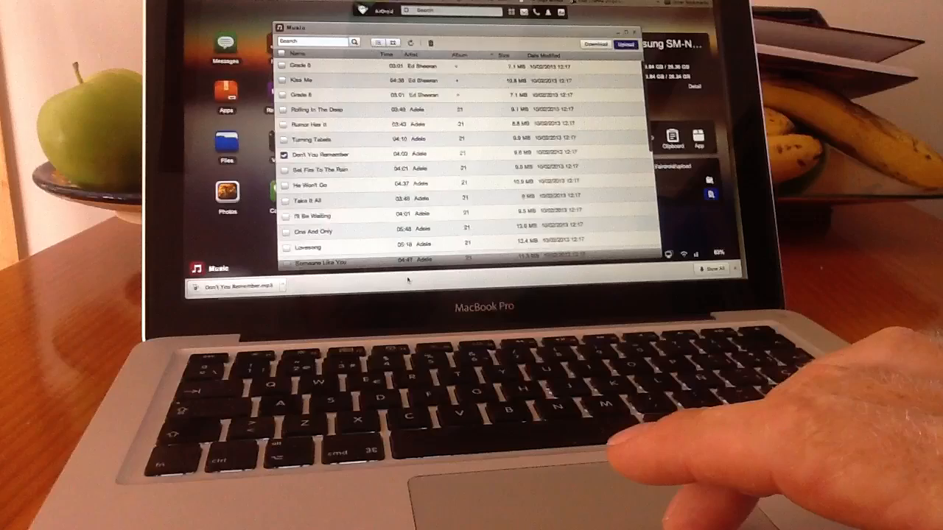